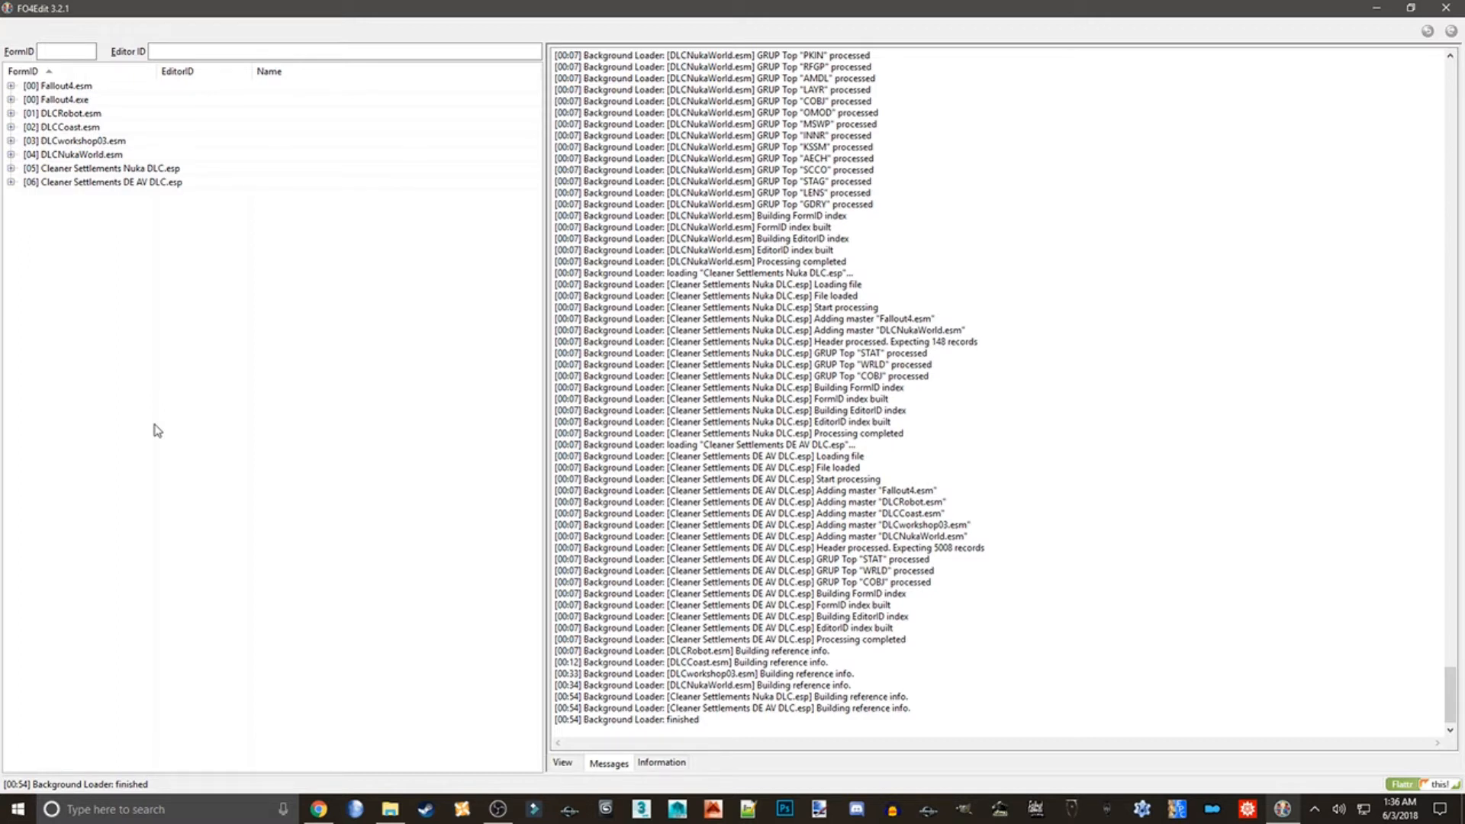
Apply a filter across all loaded plugins so conflicting records get colour-coded
{"action": "right_click", "coordinate": [97, 168]}
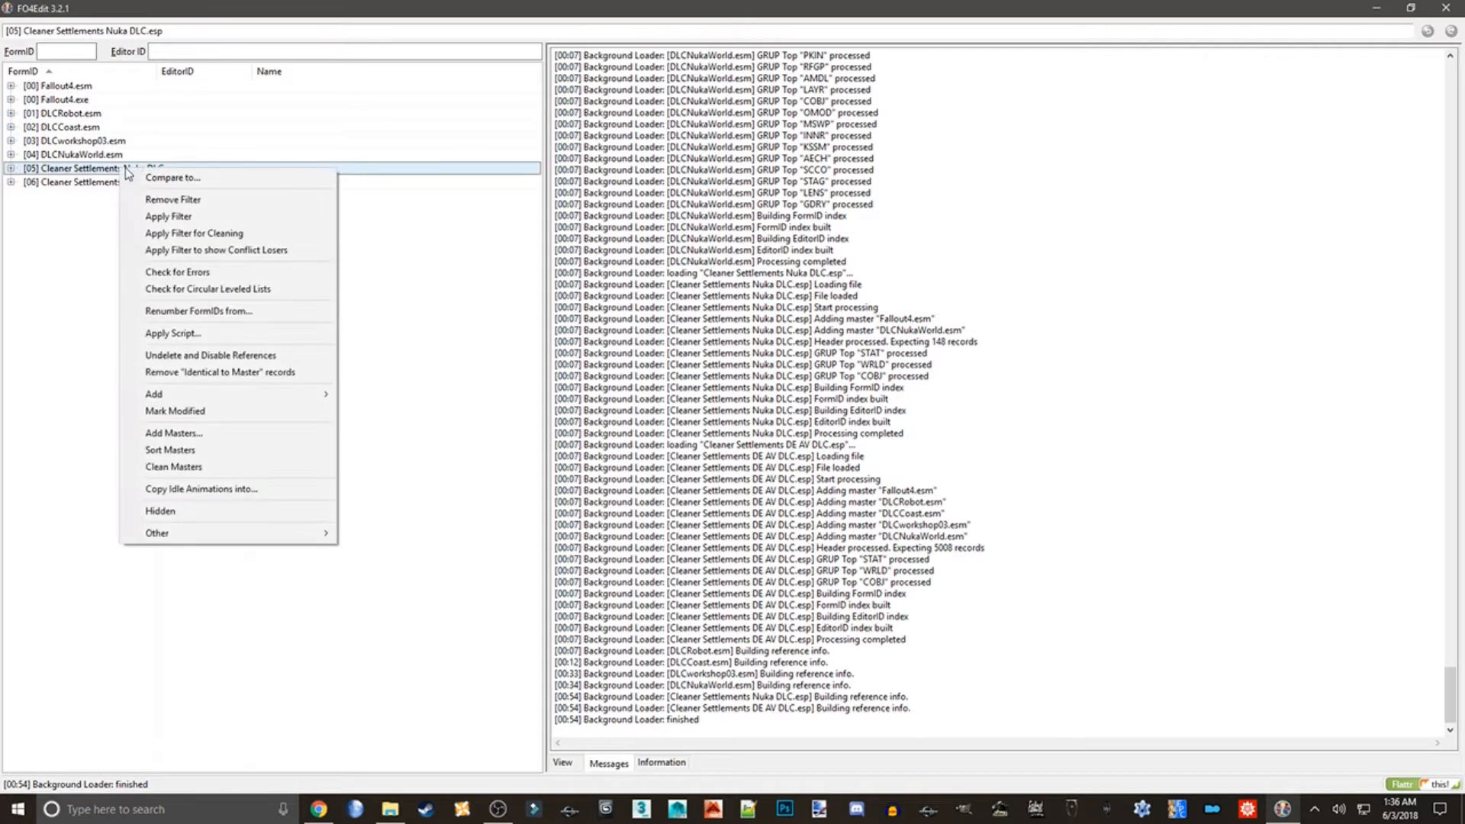
{"action": "left_click", "coordinate": [193, 232]}
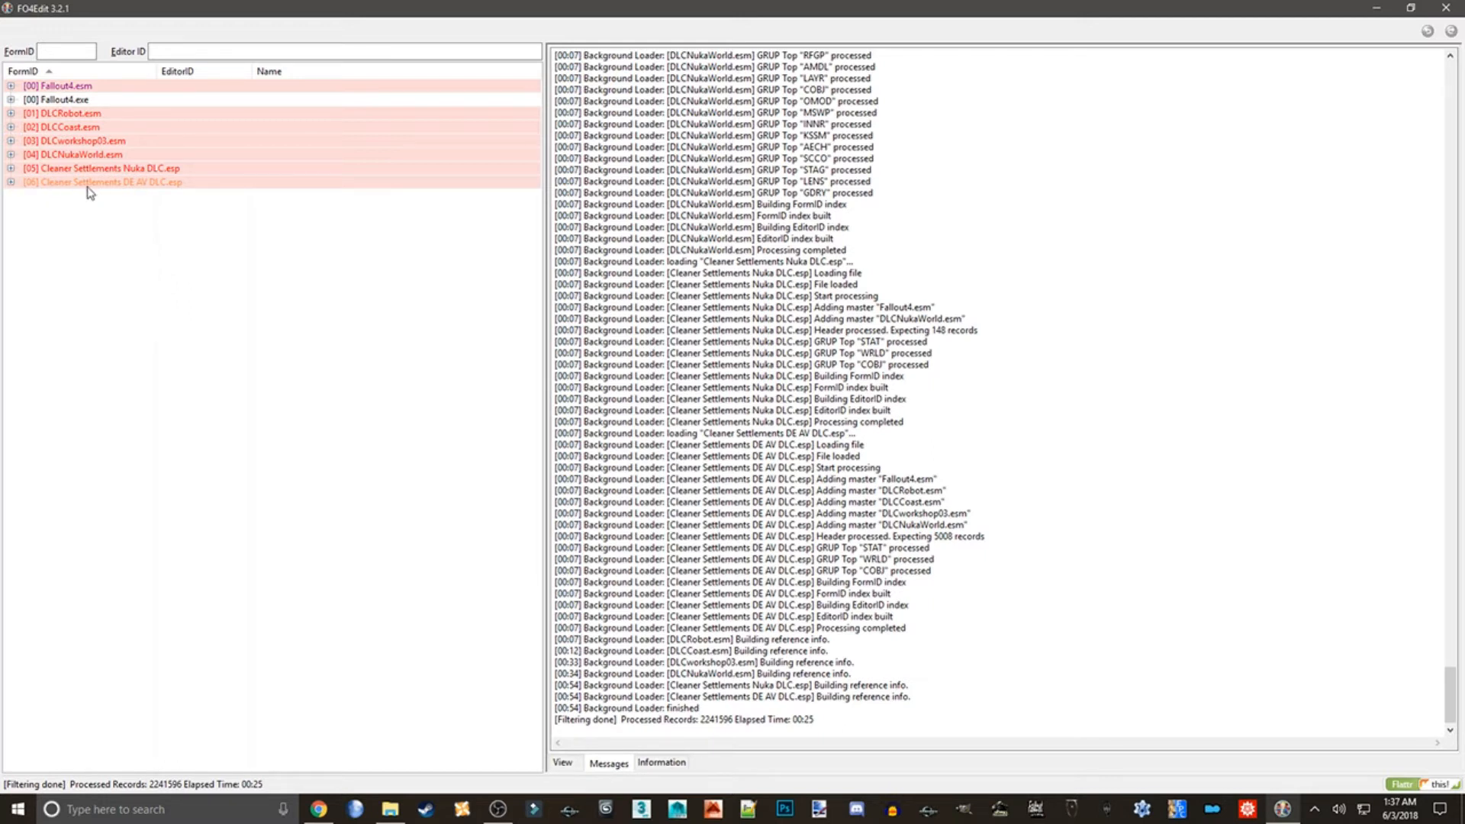
Expand Cleaner Settlements DE AV DLC.esp > Worldspace > Commonwealth > Block -1, 0 > Sub-Block -3, 1
{"action": "left_click", "coordinate": [11, 182]}
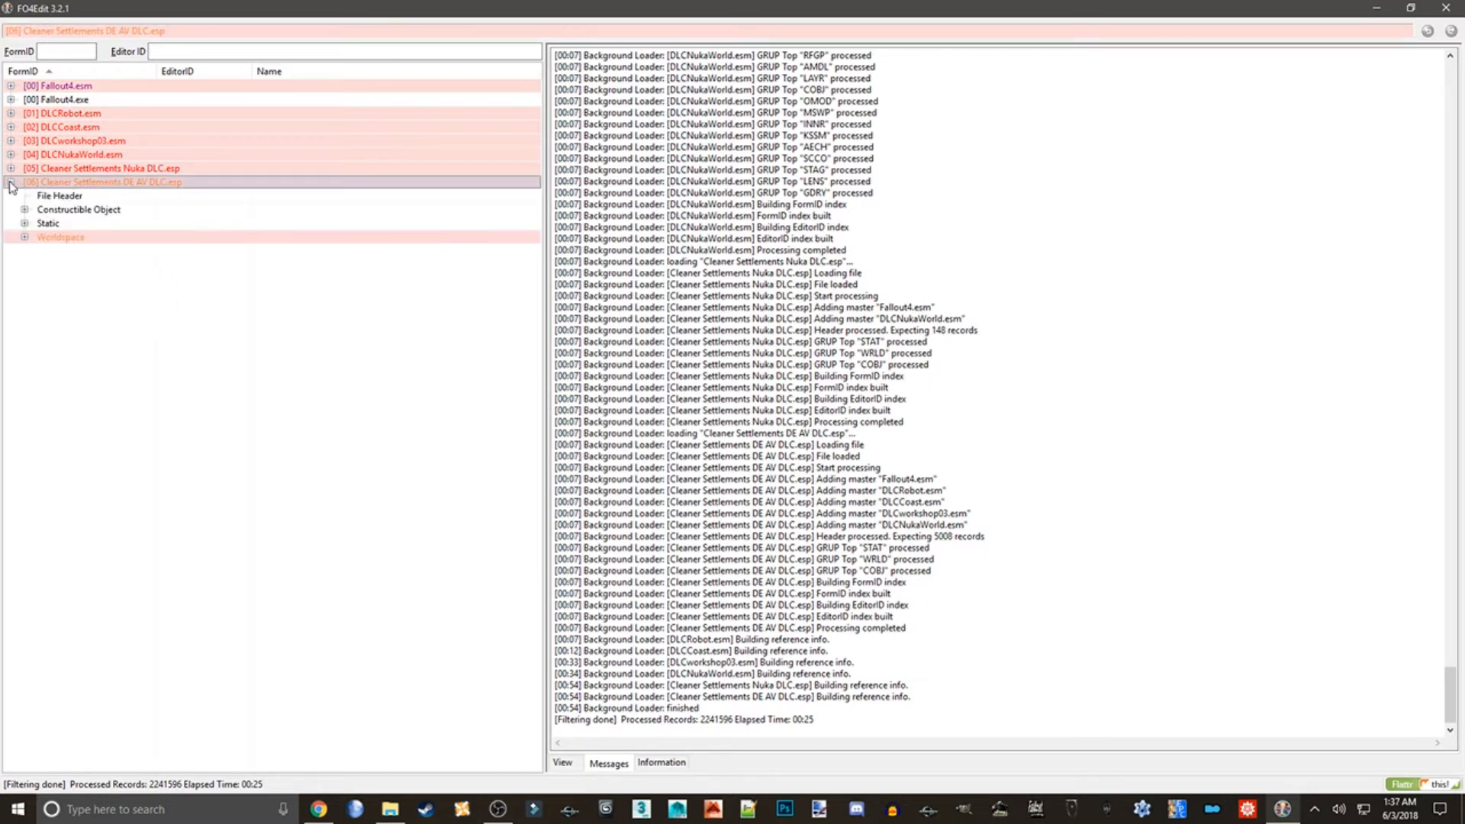
{"action": "left_click", "coordinate": [25, 237]}
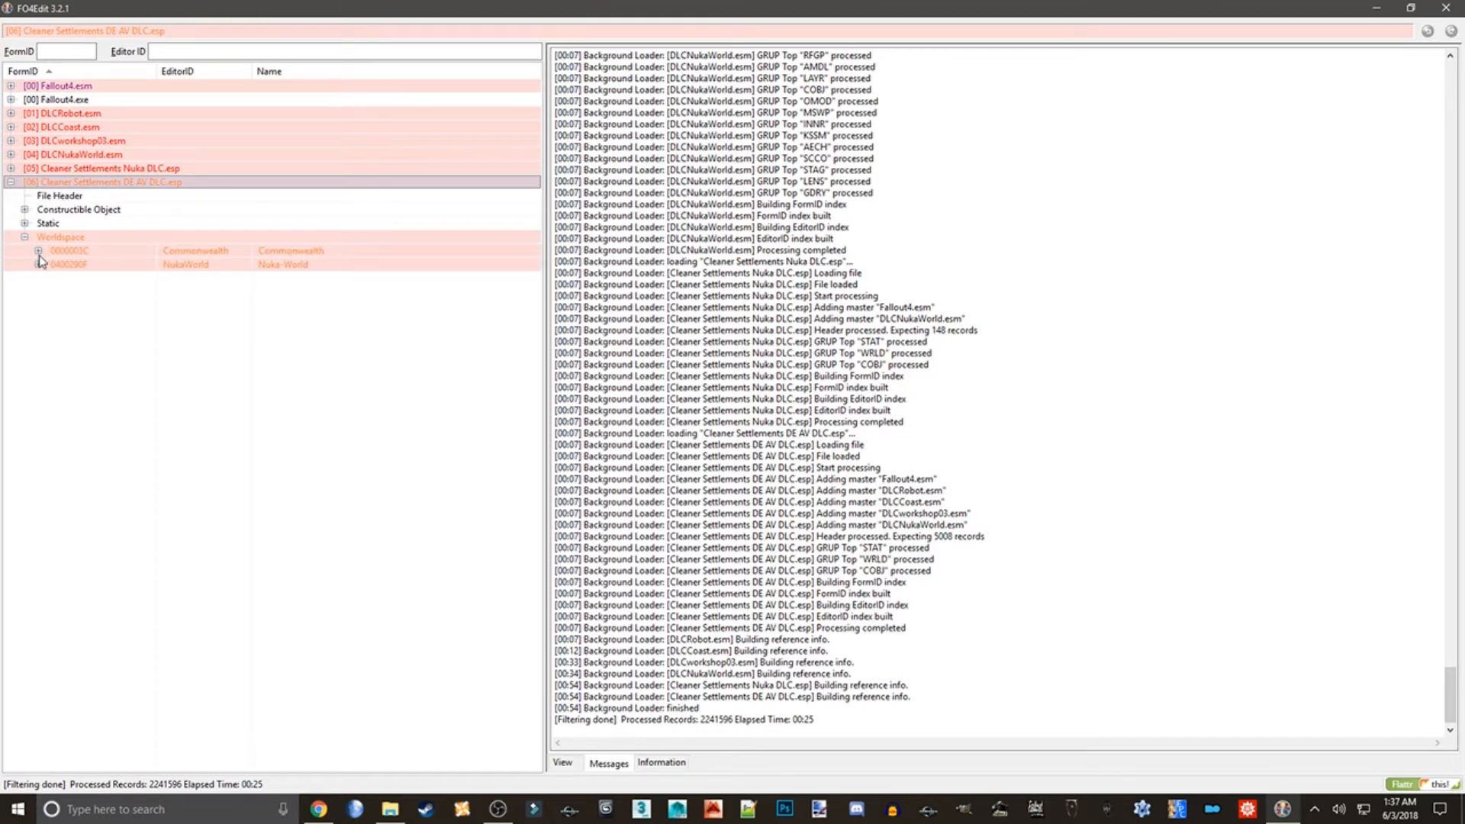
{"action": "left_click", "coordinate": [38, 250]}
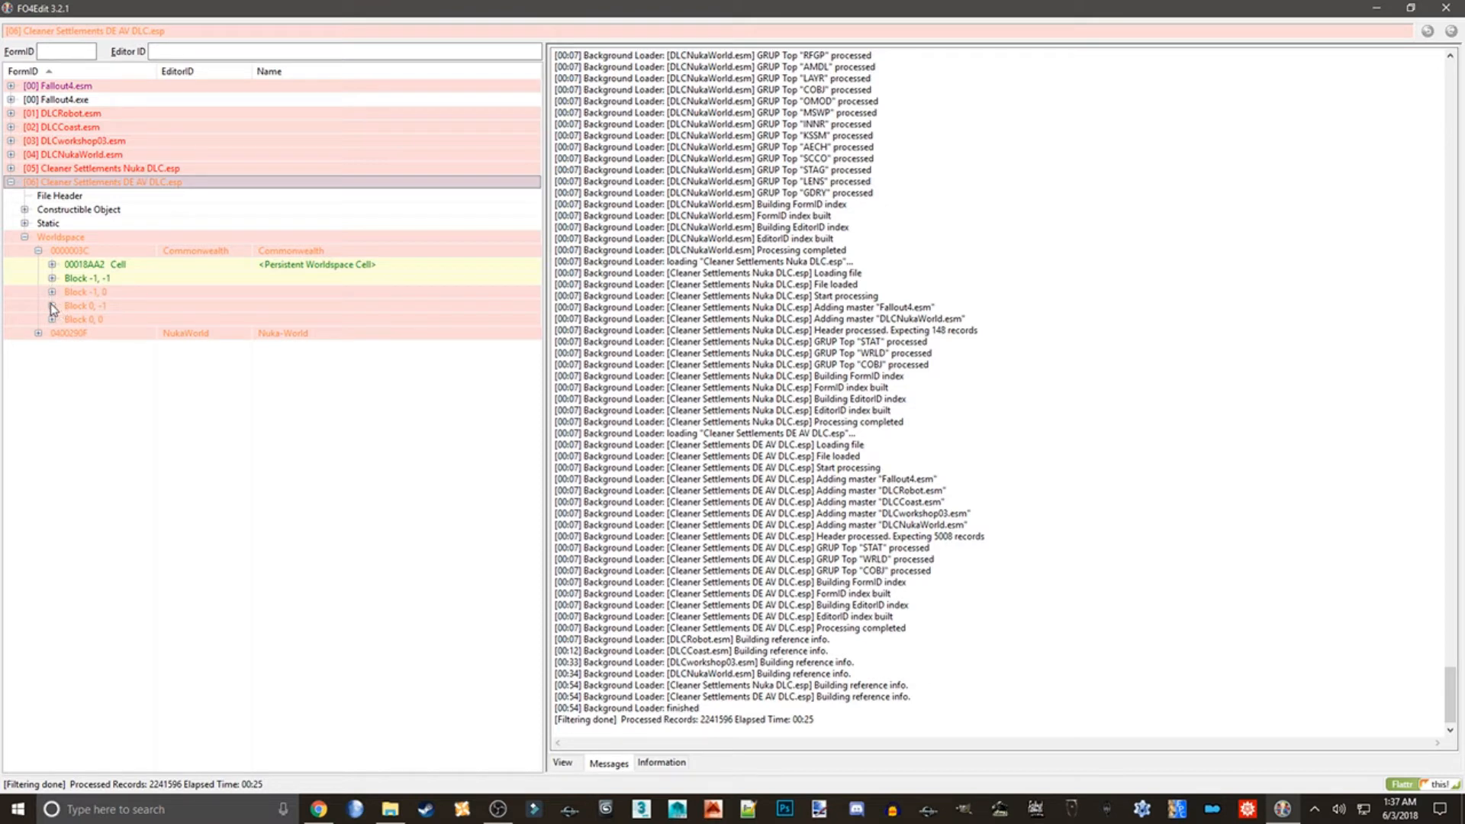
{"action": "left_click", "coordinate": [54, 305]}
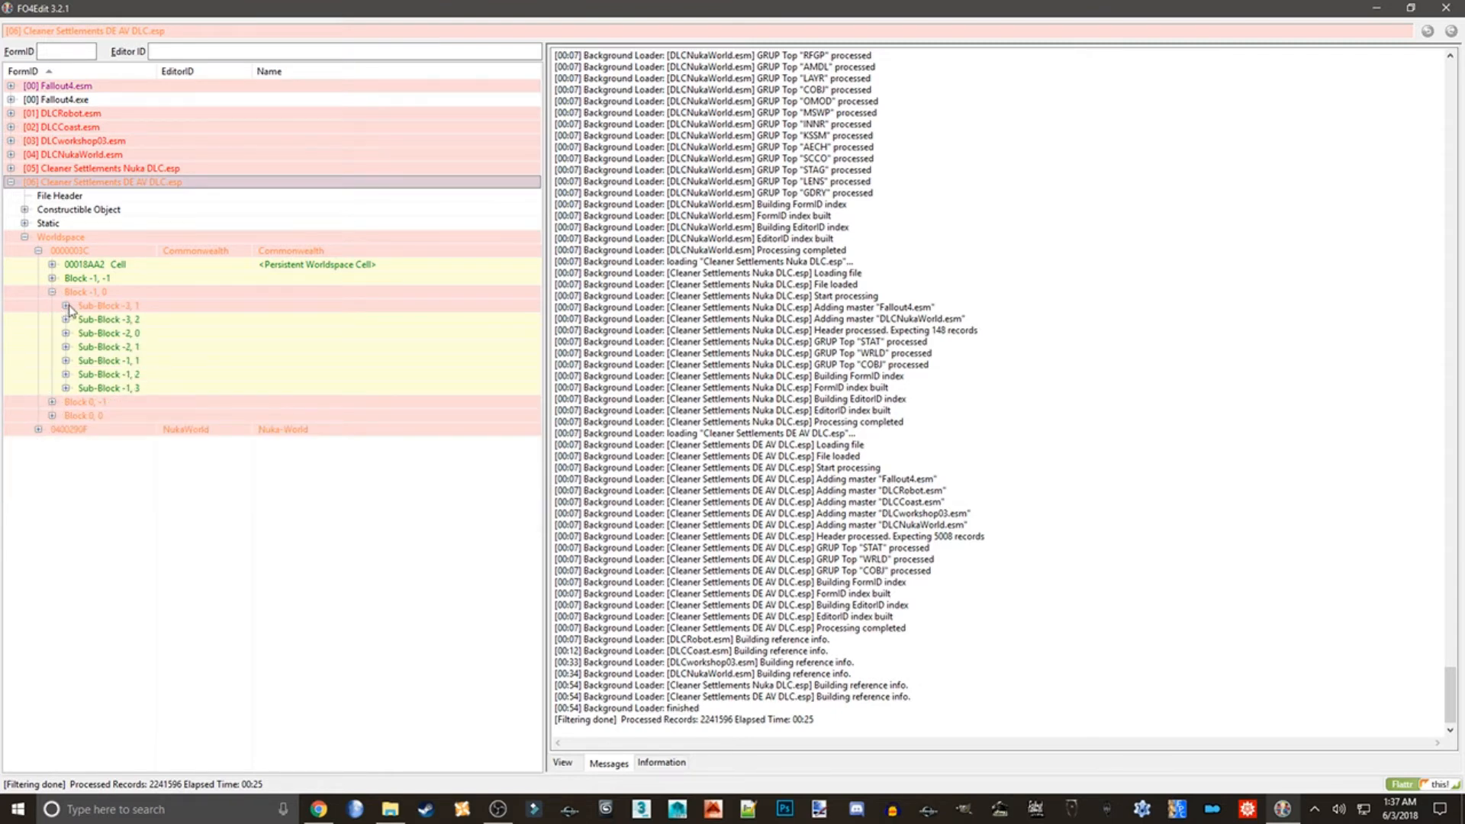
{"action": "left_click", "coordinate": [66, 306]}
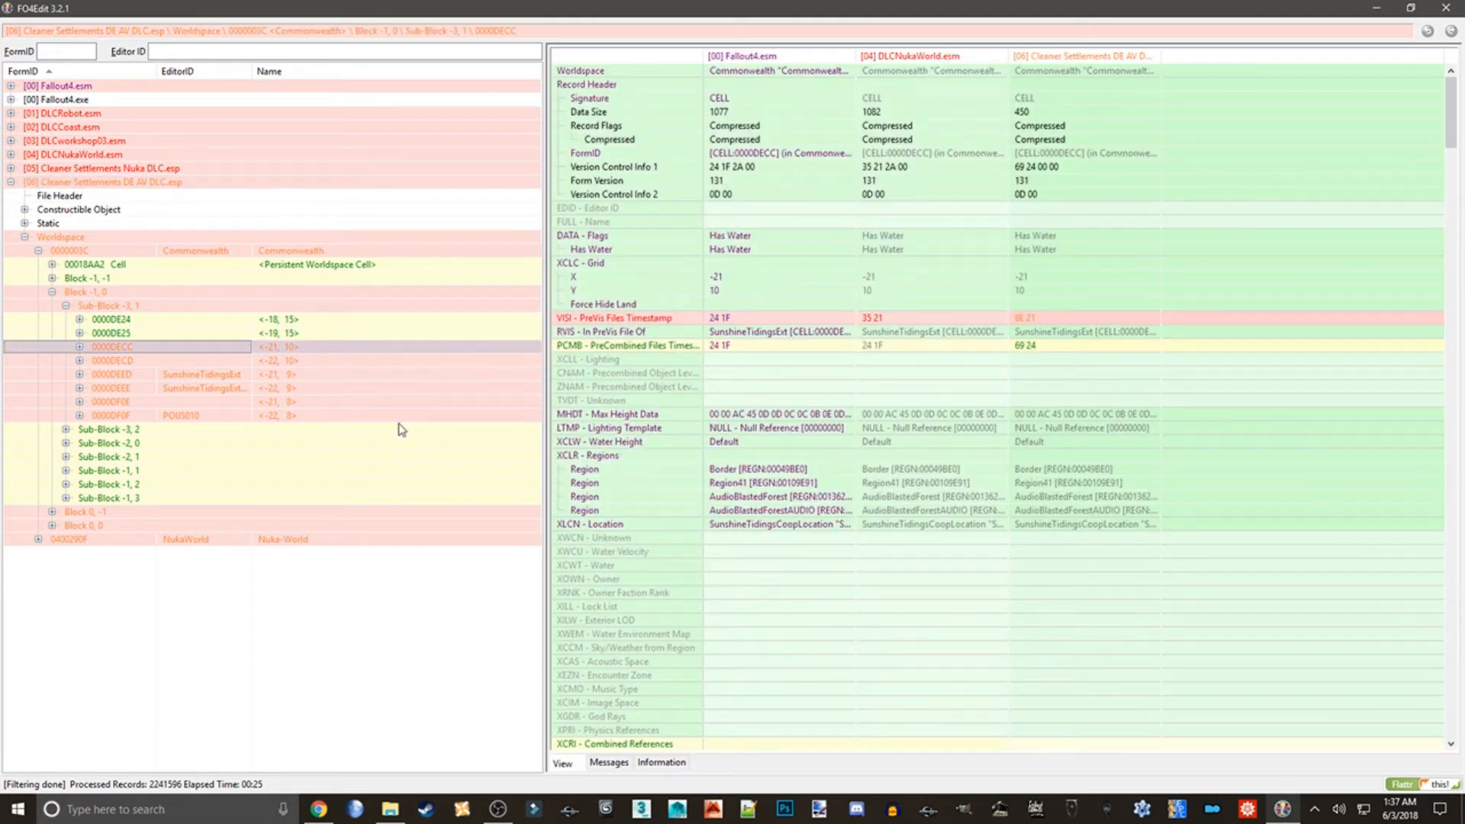
{"action": "mouse_move", "coordinate": [861, 456]}
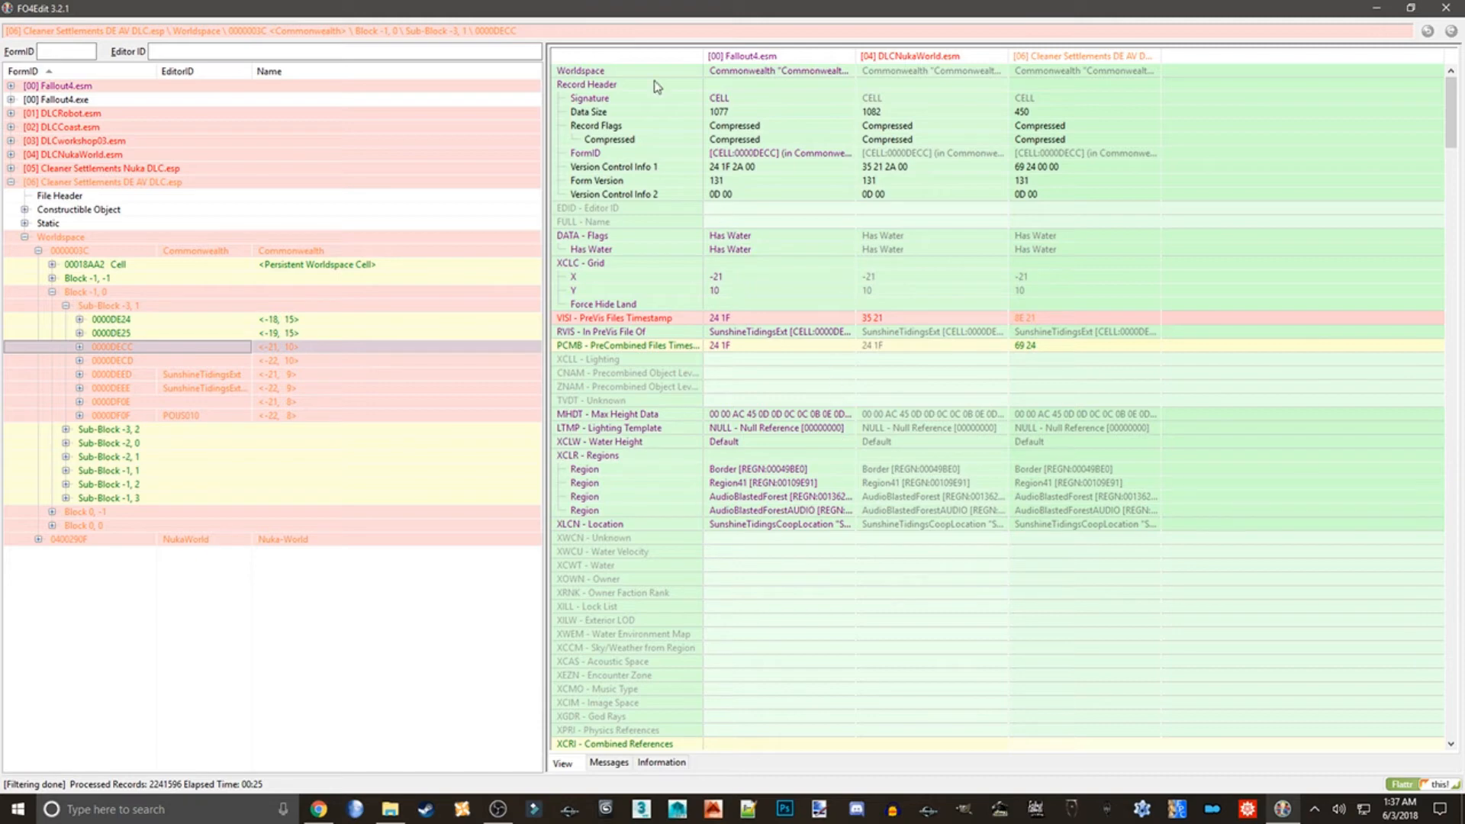
{"action": "mouse_move", "coordinate": [620, 455]}
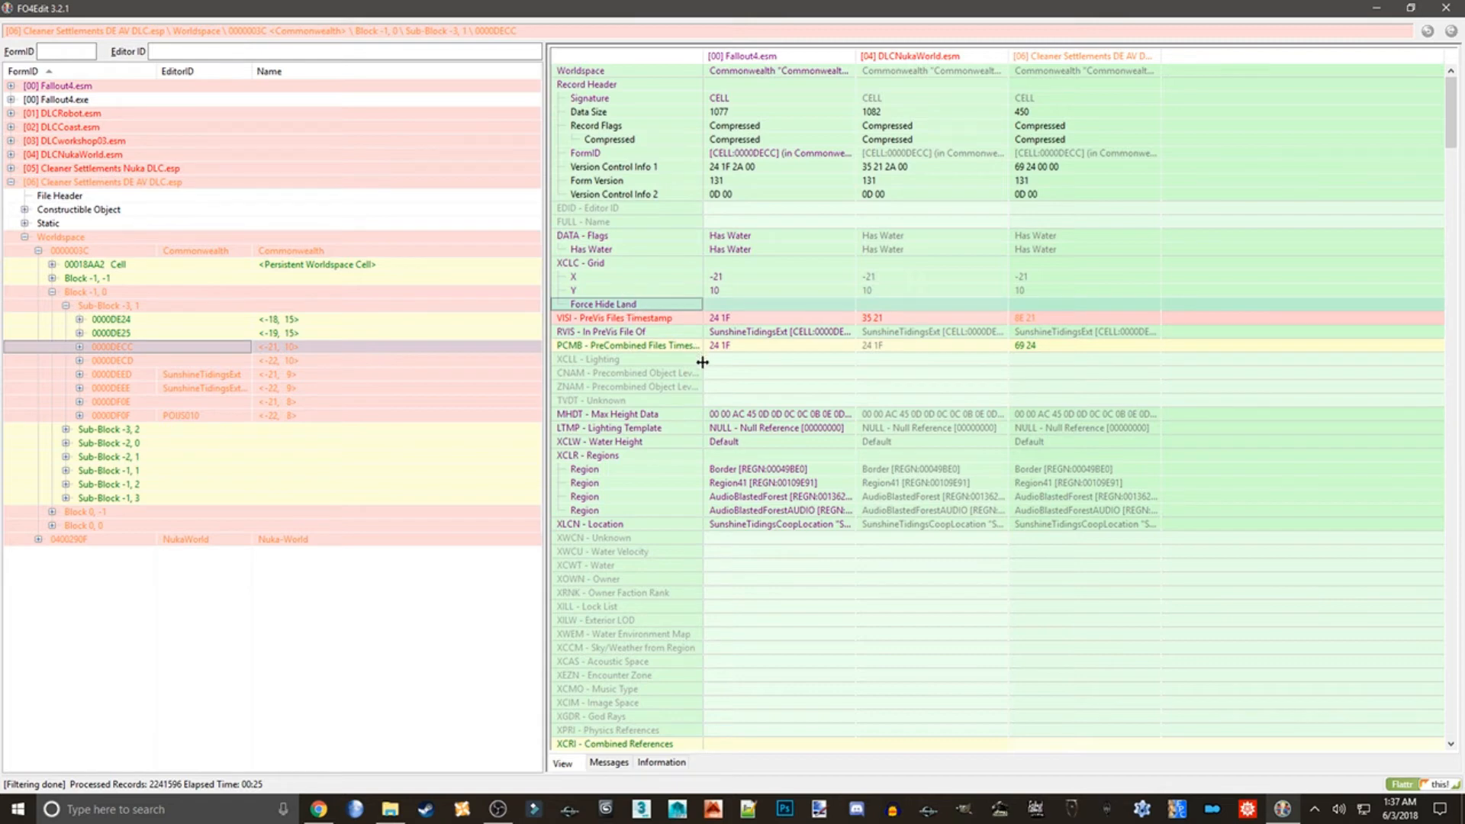
{"action": "mouse_move", "coordinate": [883, 719]}
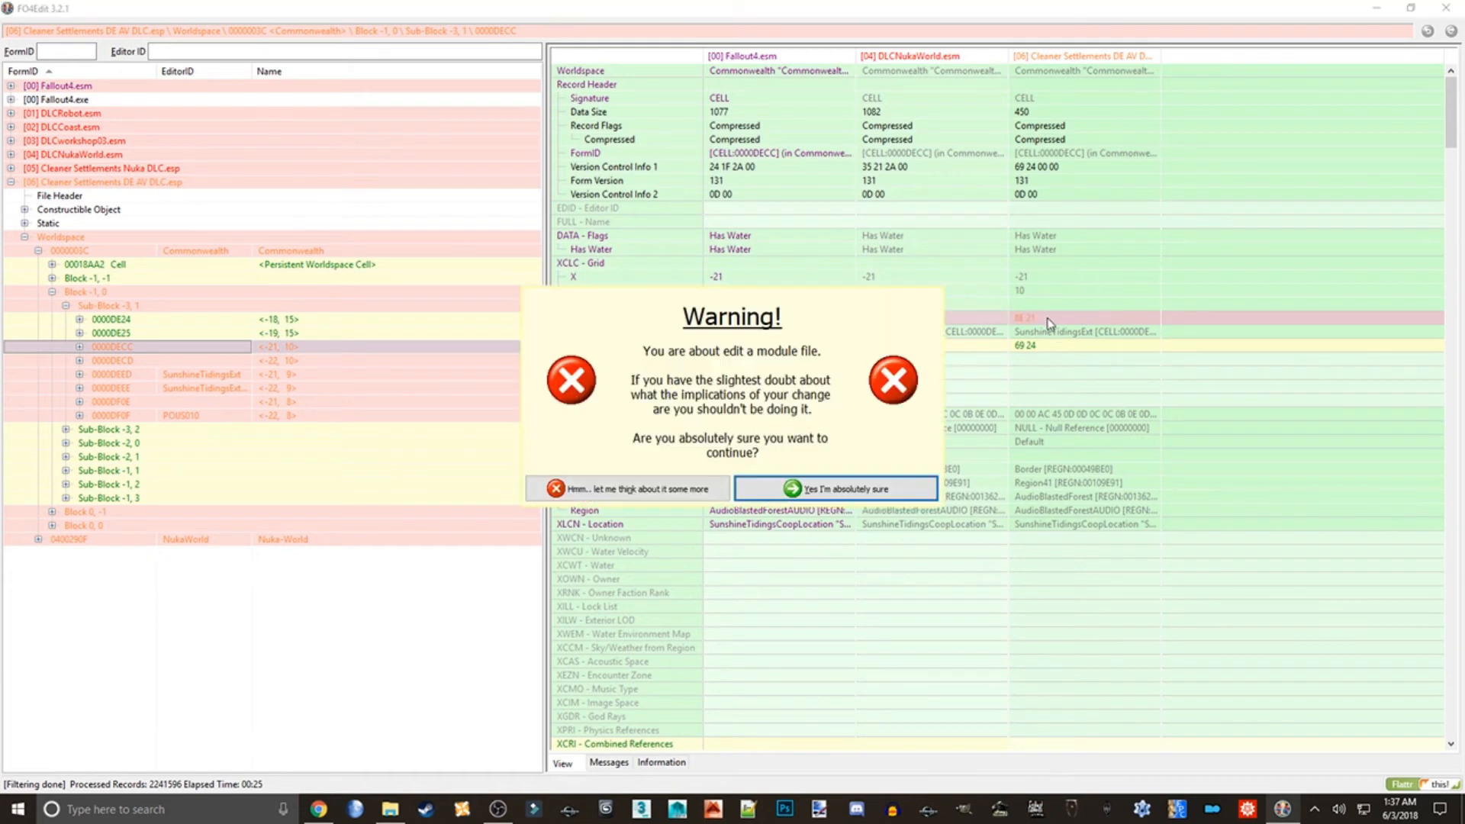
Confirm editing the plugin so cell 0000DECC takes PreVis Files Timestamp 35 21
{"action": "left_click", "coordinate": [835, 488]}
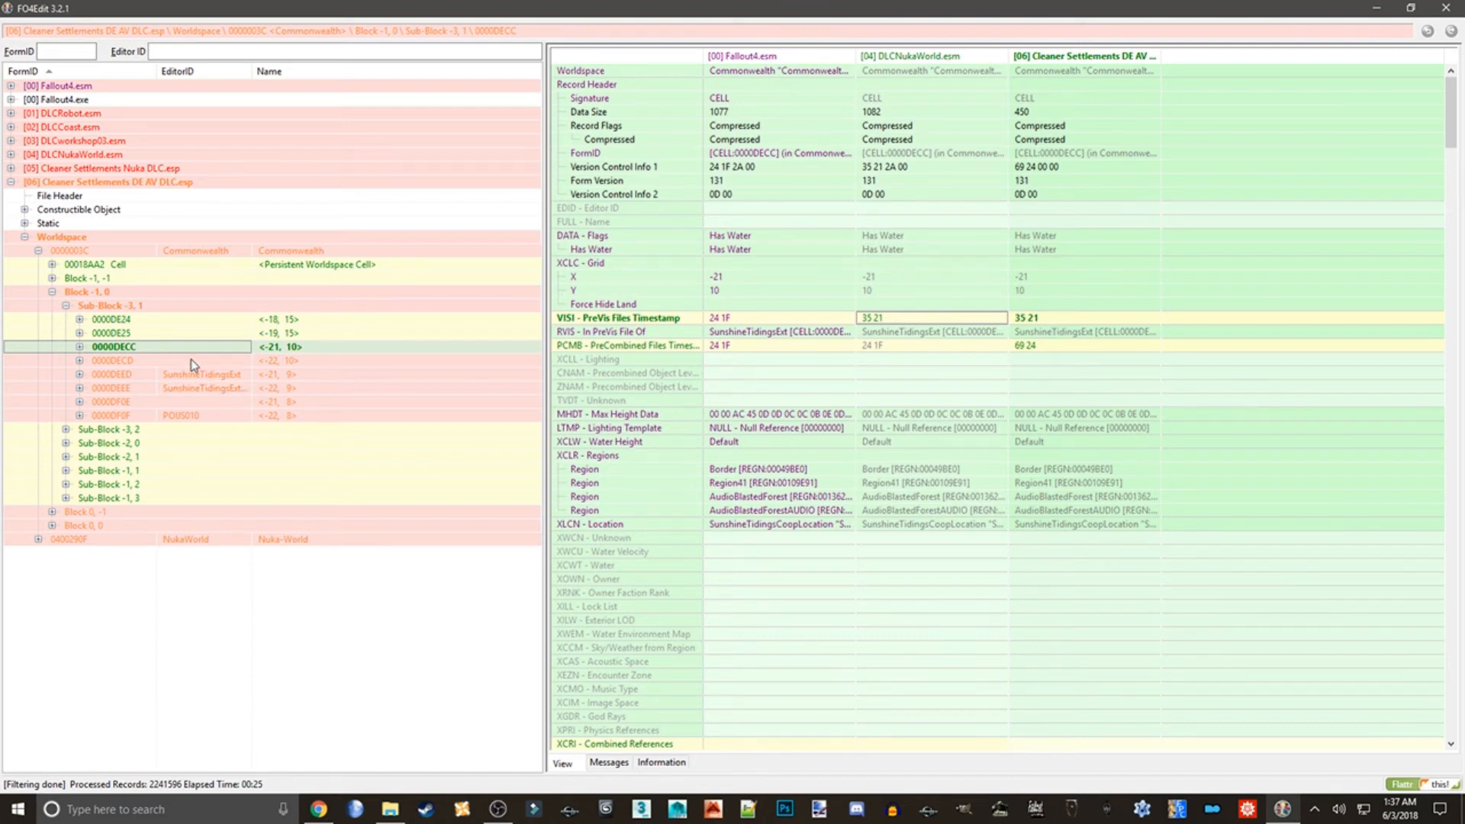
Select the remaining Sub-Block -3, 1 cells through 0000DF0F for side-by-side comparison
{"action": "left_click", "coordinate": [111, 374]}
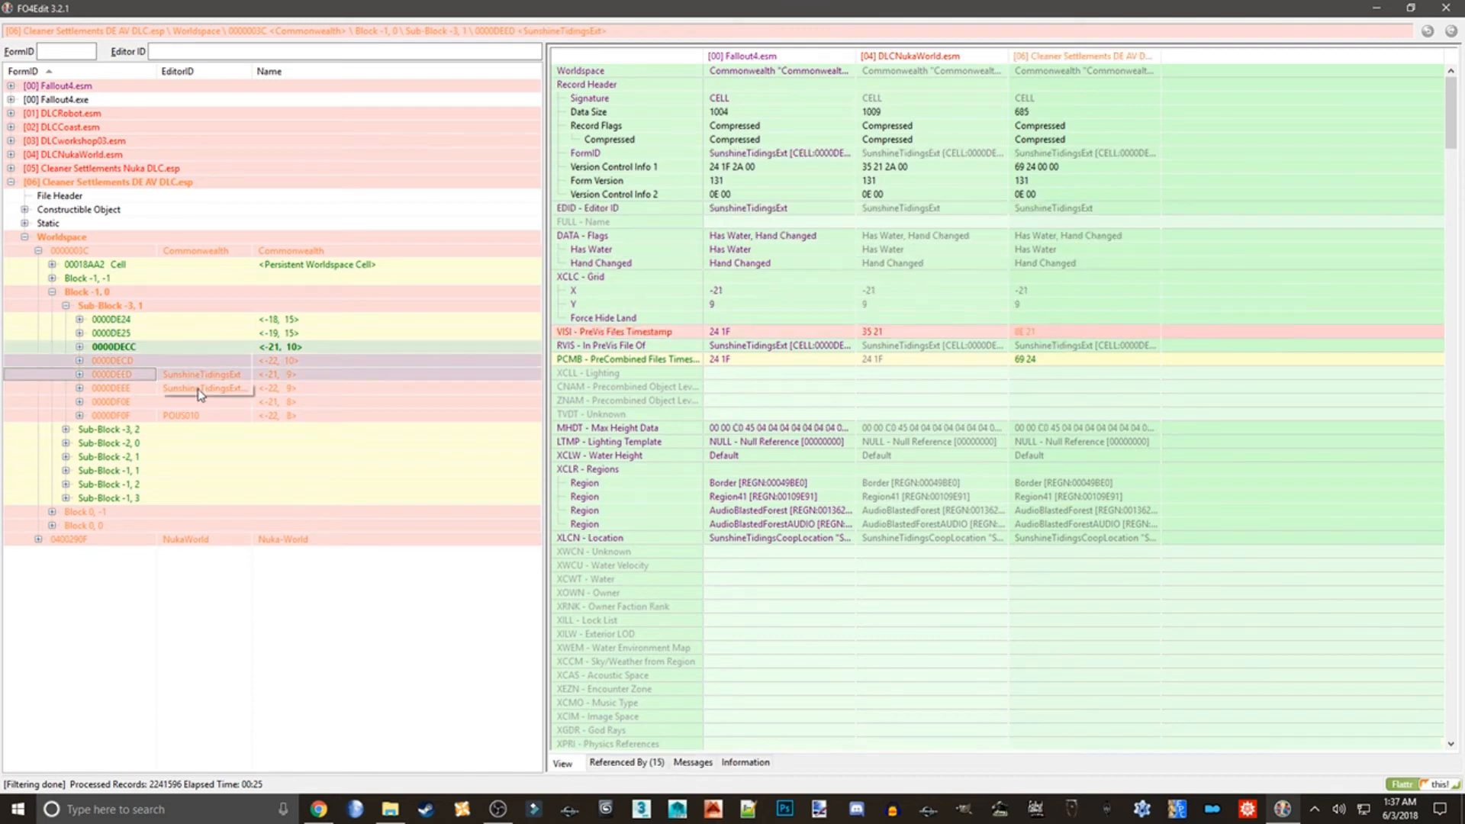
{"action": "left_click", "coordinate": [111, 416]}
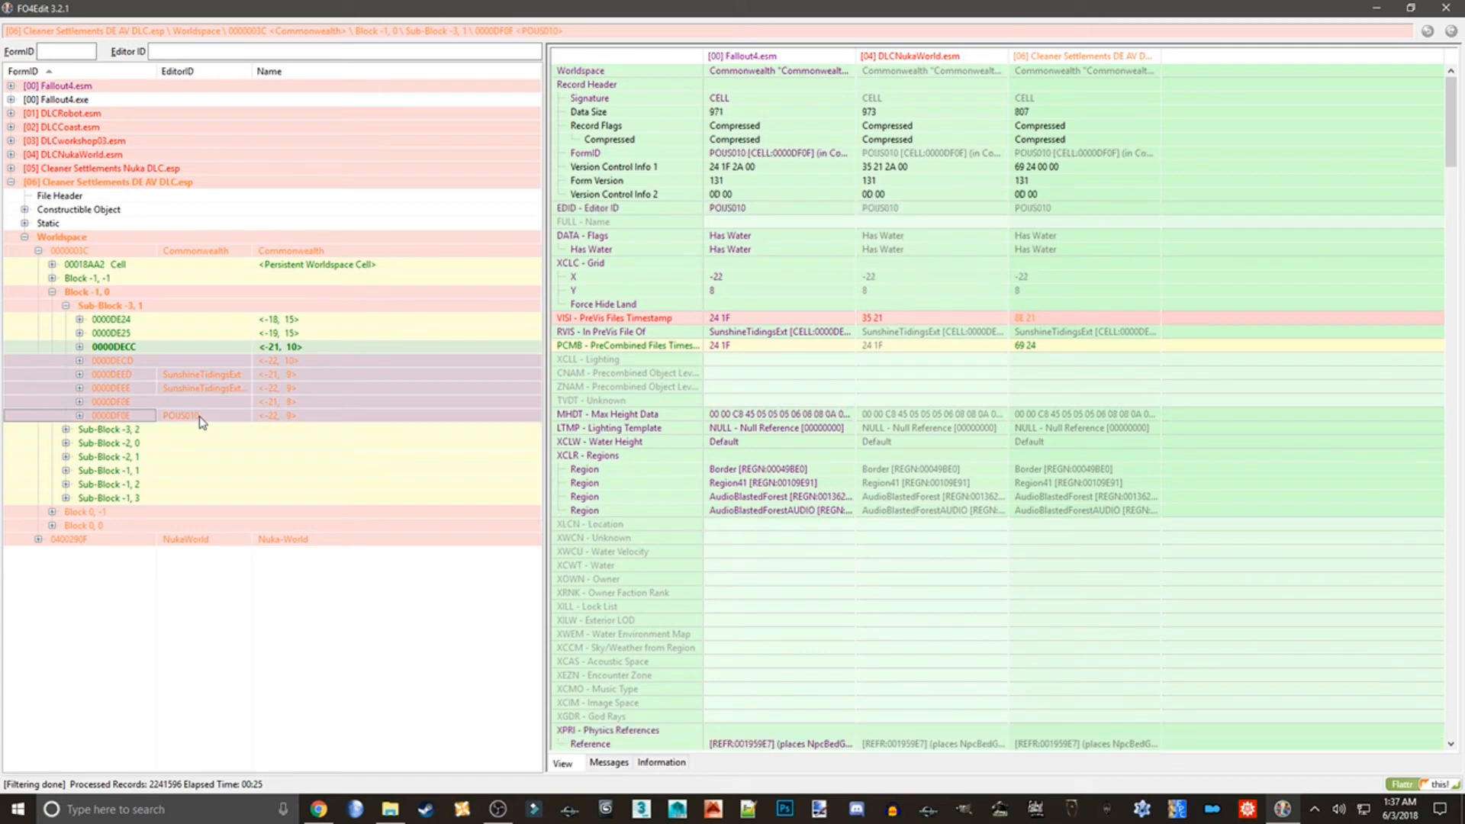
{"action": "mouse_move", "coordinate": [218, 363]}
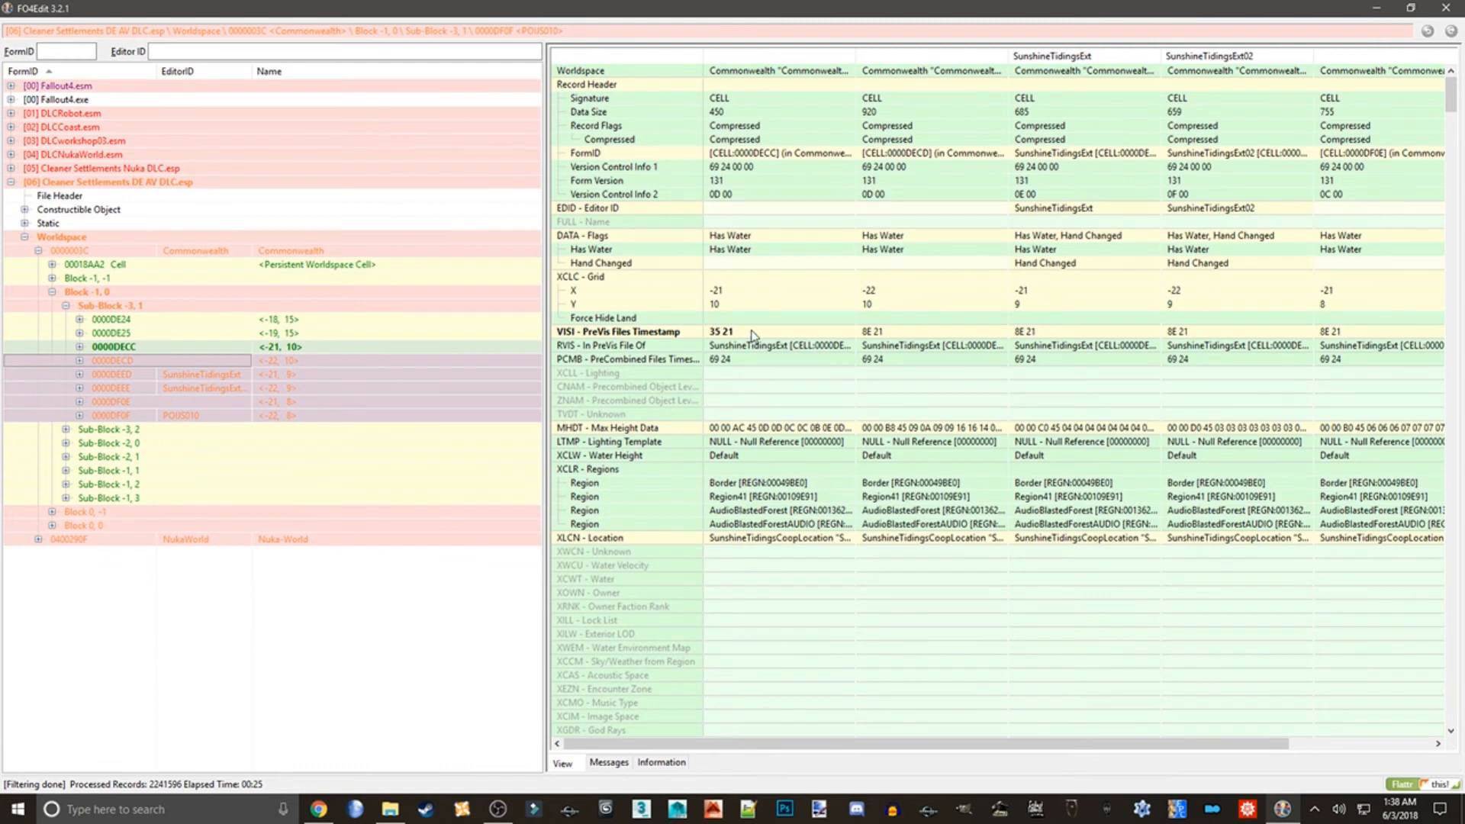
Copy the 35 21 PreVis timestamp to all selected cell records and confirm
{"action": "right_click", "coordinate": [748, 334]}
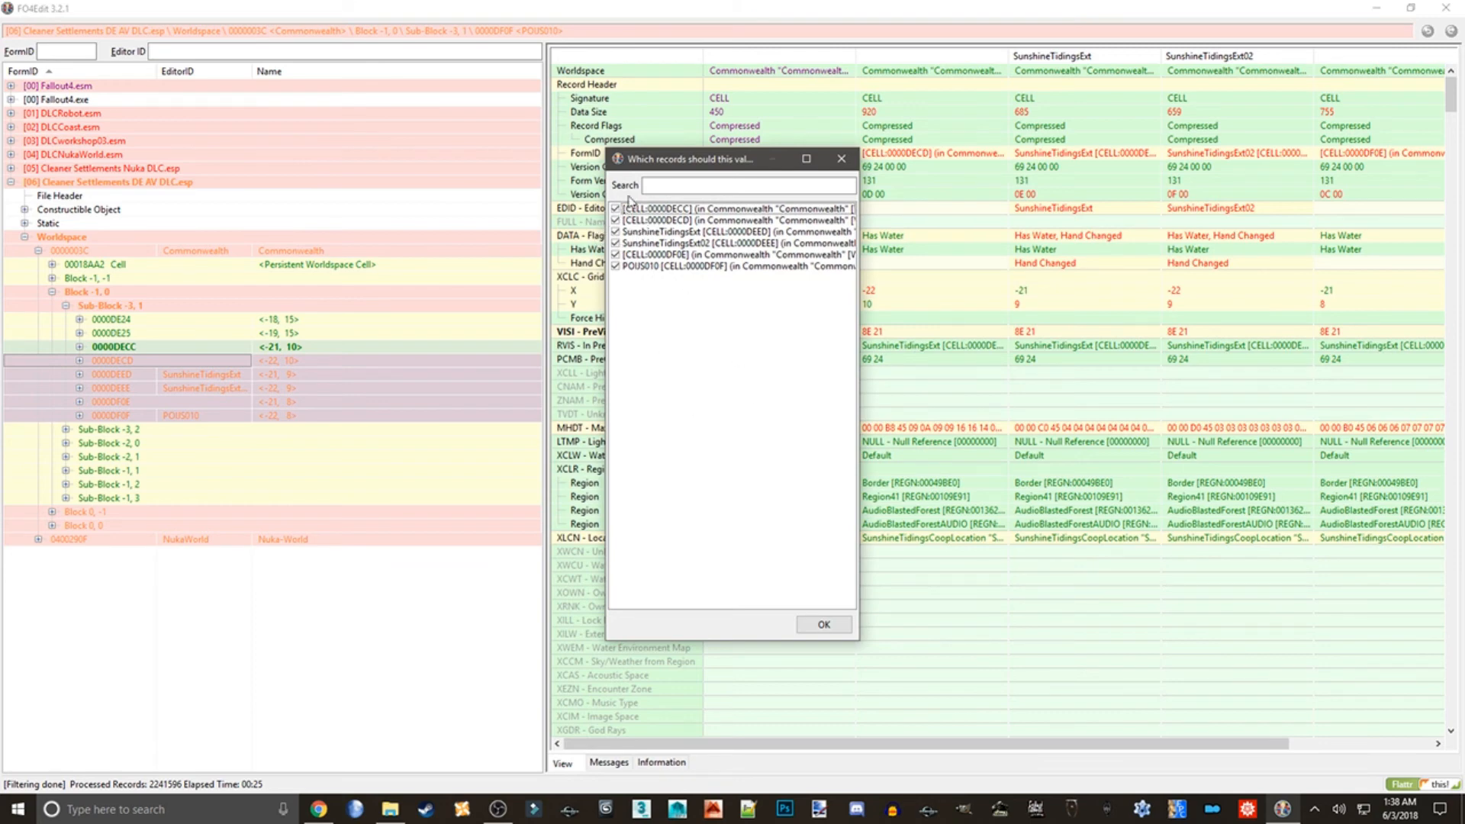
{"action": "left_click", "coordinate": [821, 623]}
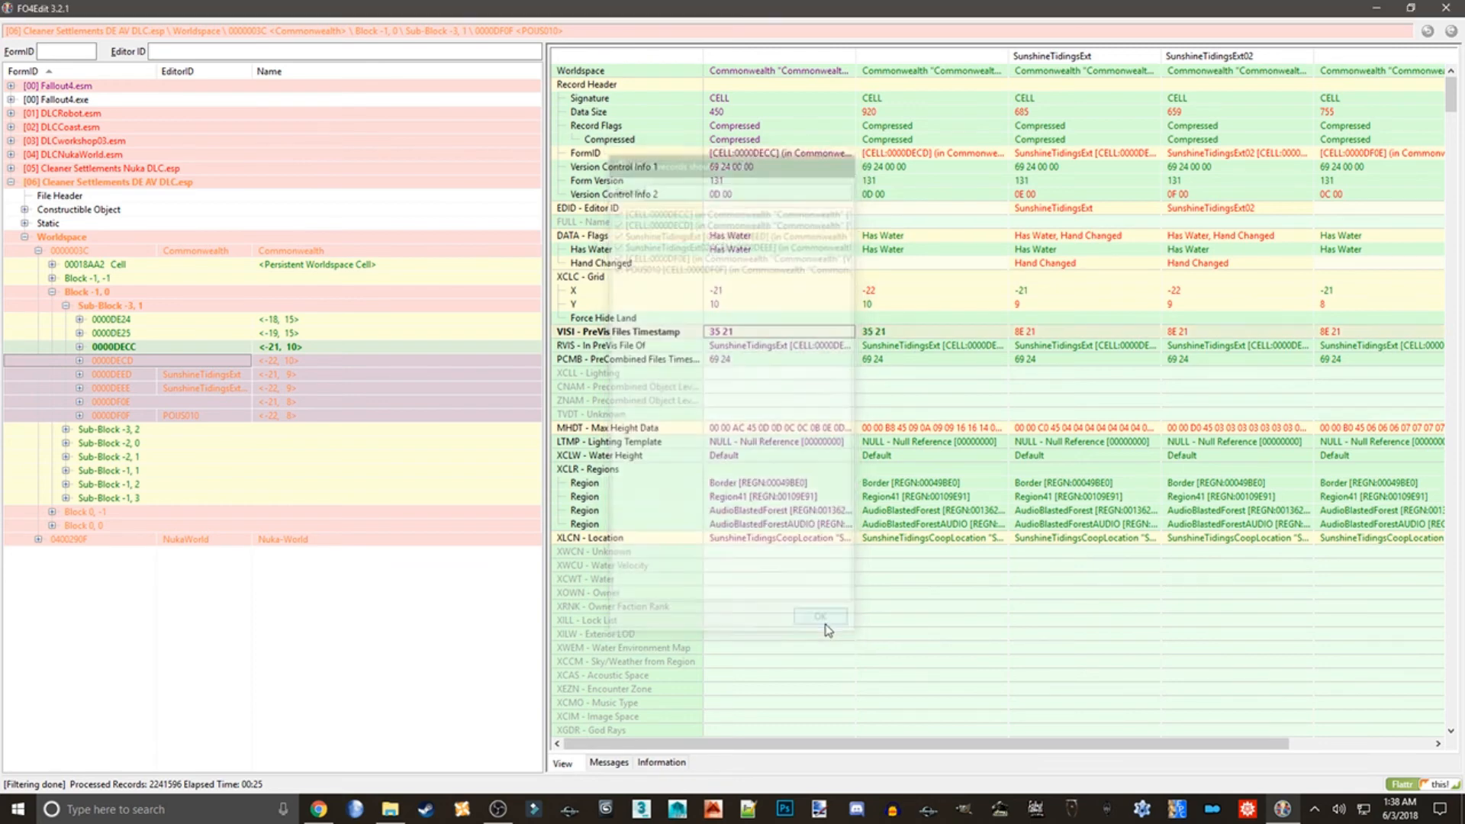
{"action": "left_click", "coordinate": [819, 615]}
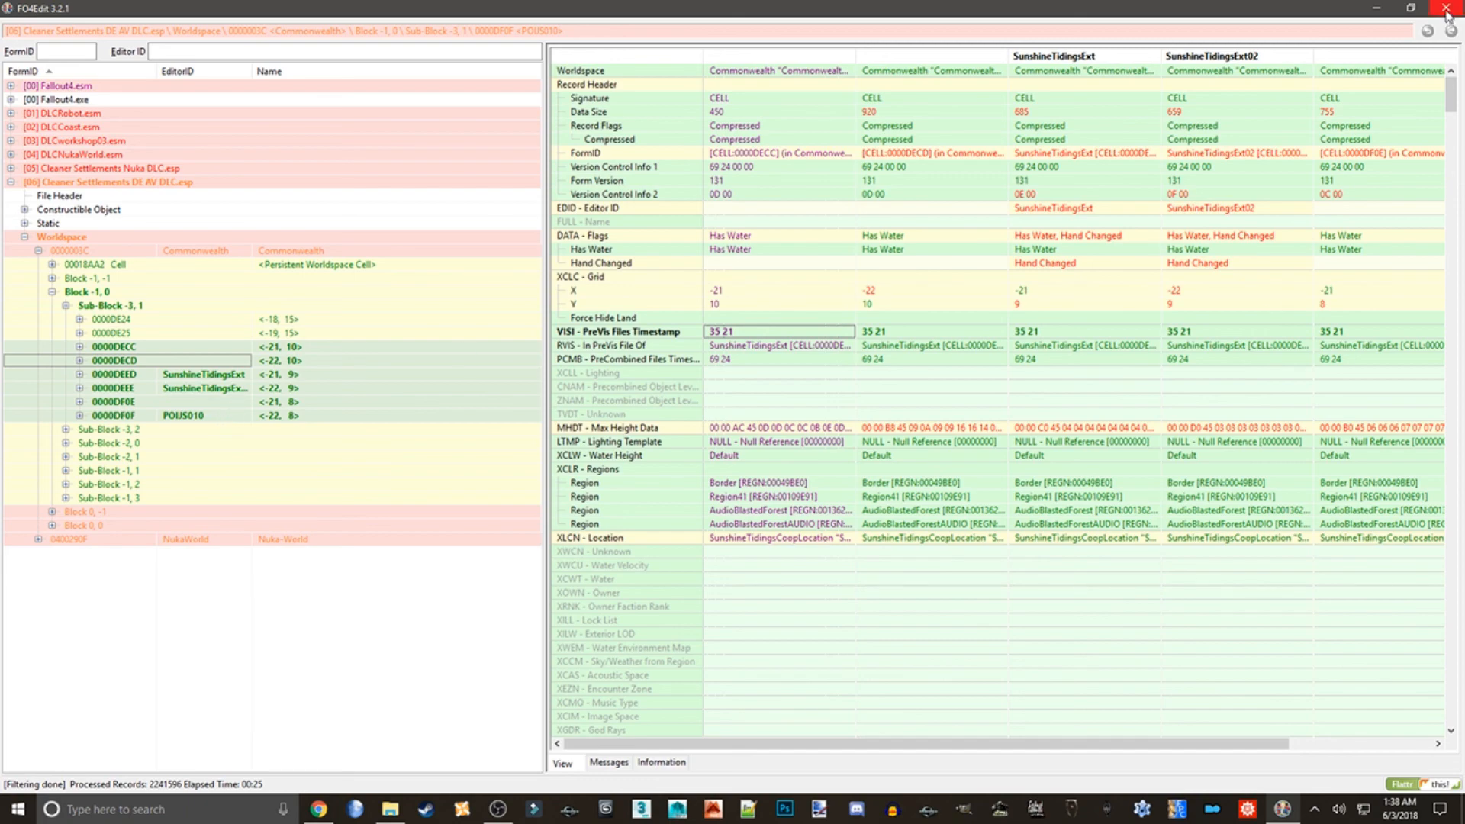
Close FO4Edit and save Cleaner Settlements DE AV DLC.esp
{"action": "left_click", "coordinate": [1447, 11]}
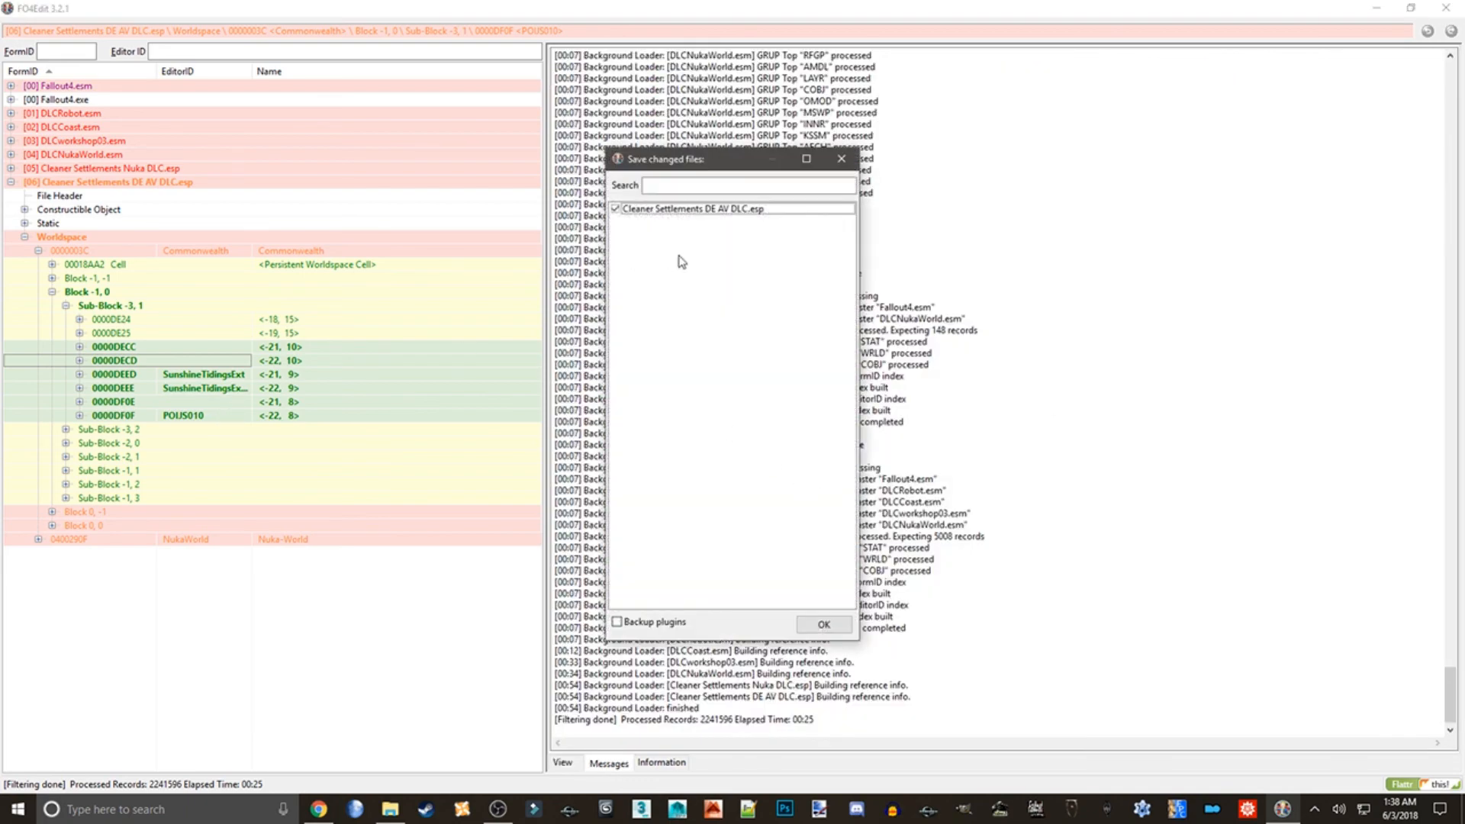
{"action": "left_click", "coordinate": [821, 623]}
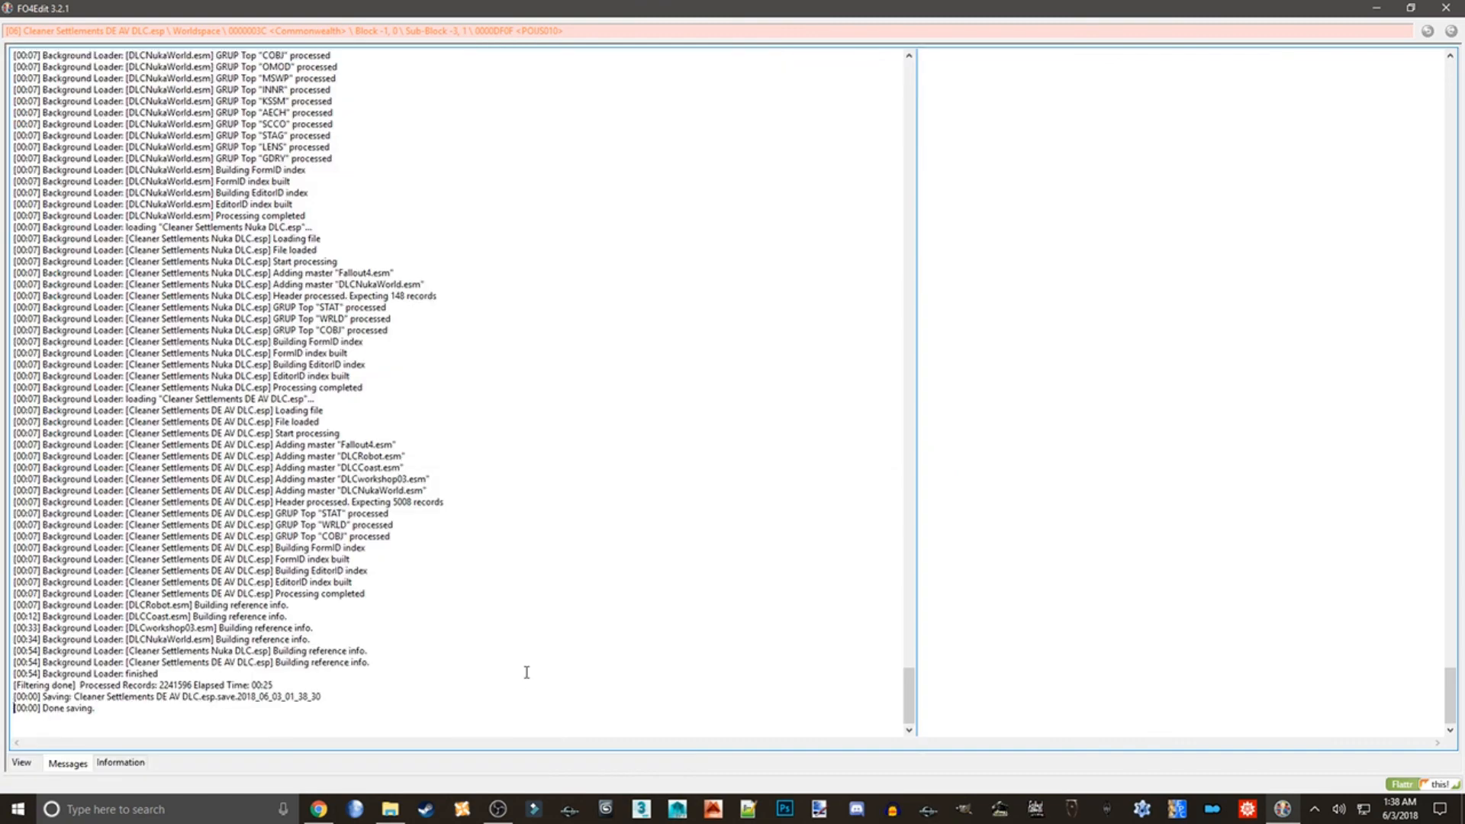